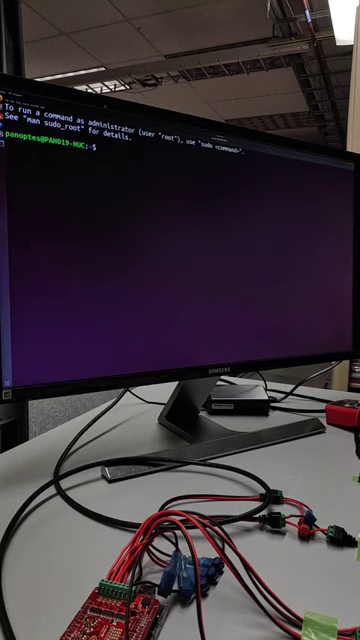
Compose the command 'sudo apt install openssh-ser' at the shell prompt without running it.
text(sudo apt up)
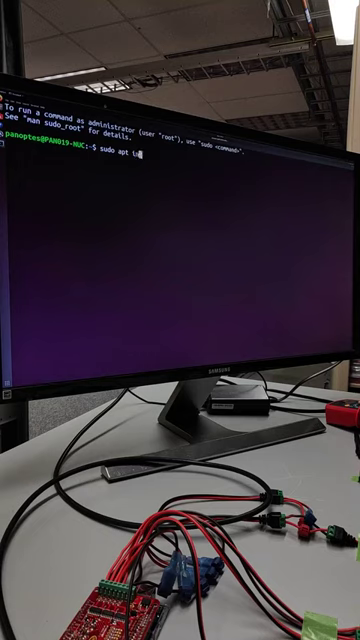
text(install)
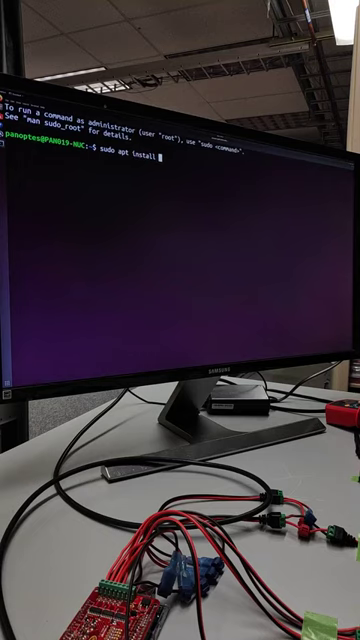
text(openssh)
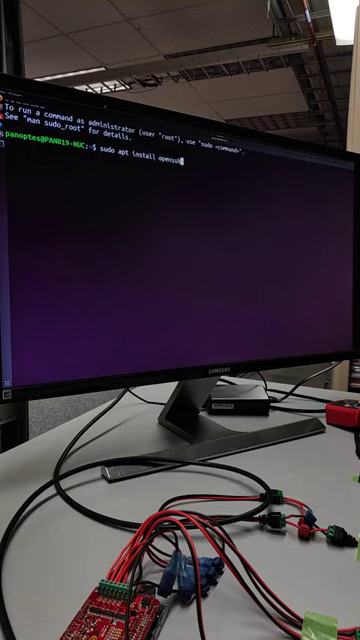
text(-server byob)
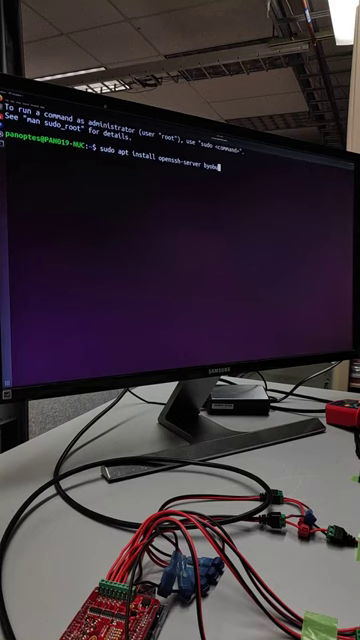
Run 'sudo apt install openssh-server byobu', reaching the sudo password prompt.
key(Return)
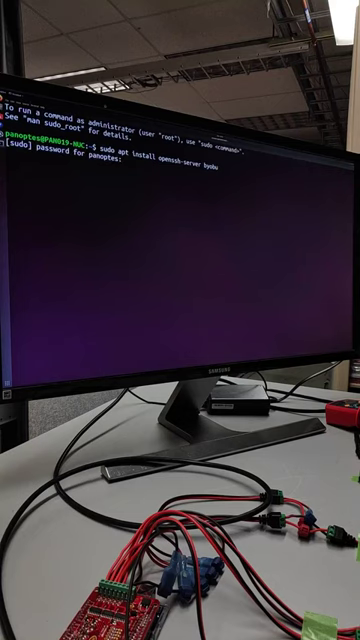